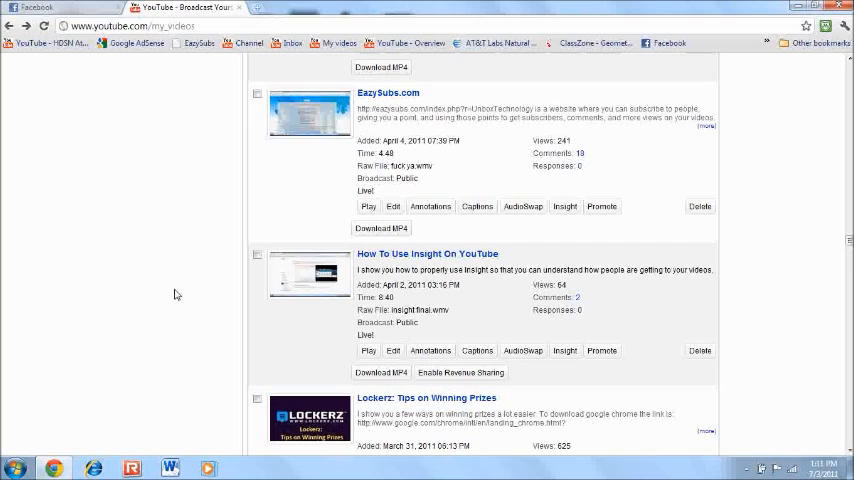
mouse_move(400, 284)
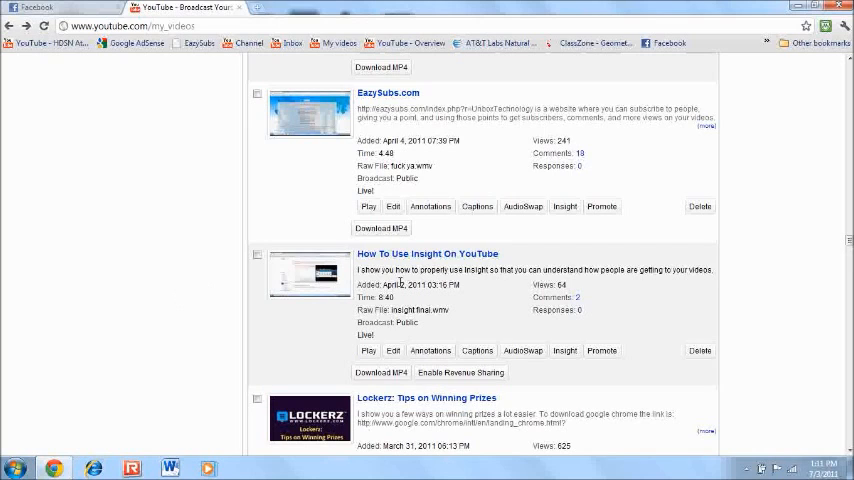
mouse_move(100, 332)
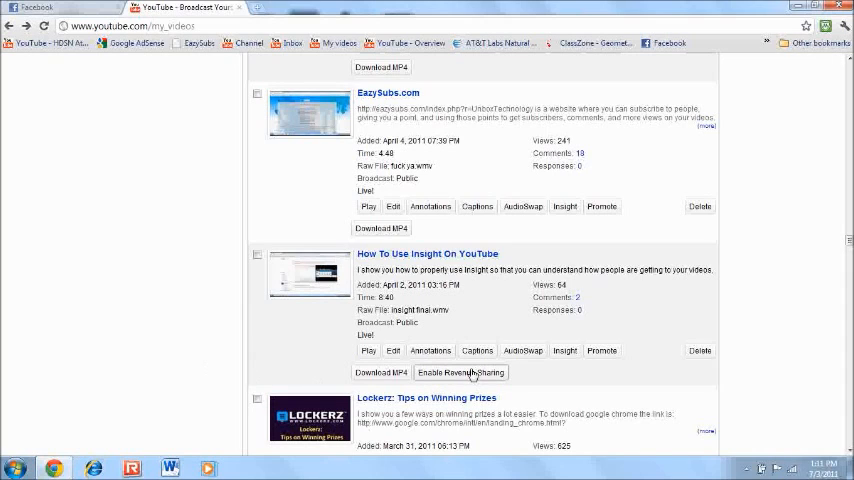
mouse_move(188, 288)
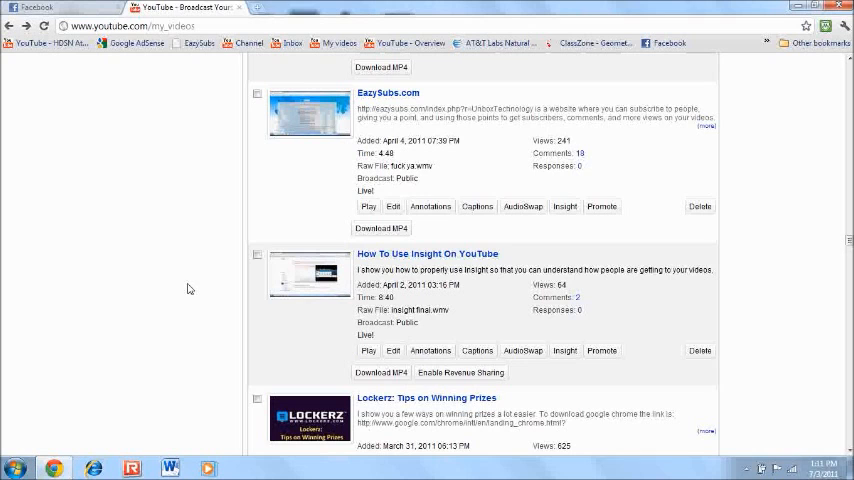
mouse_move(444, 386)
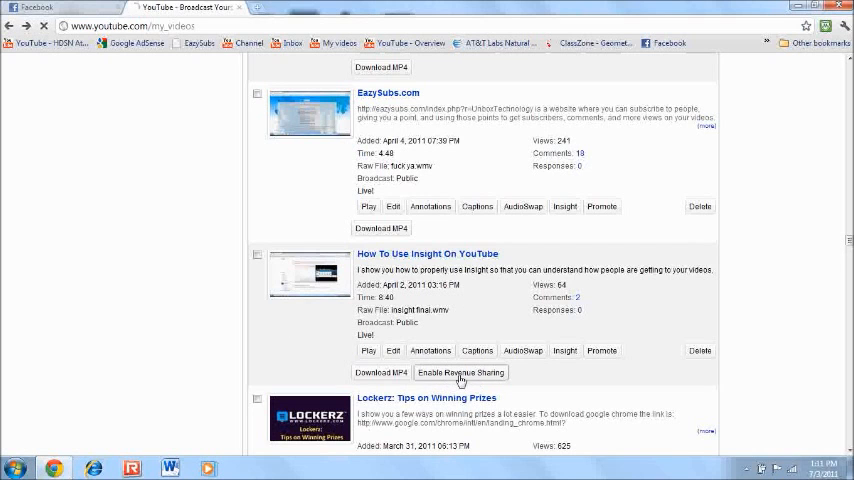
Enable revenue sharing on the Insight video and tick the allow-ads checkbox.
left_click(462, 372)
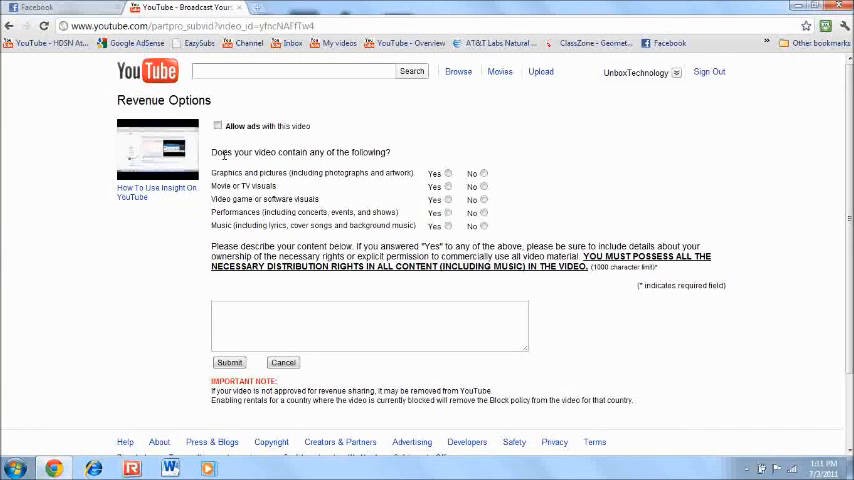
left_click(216, 126)
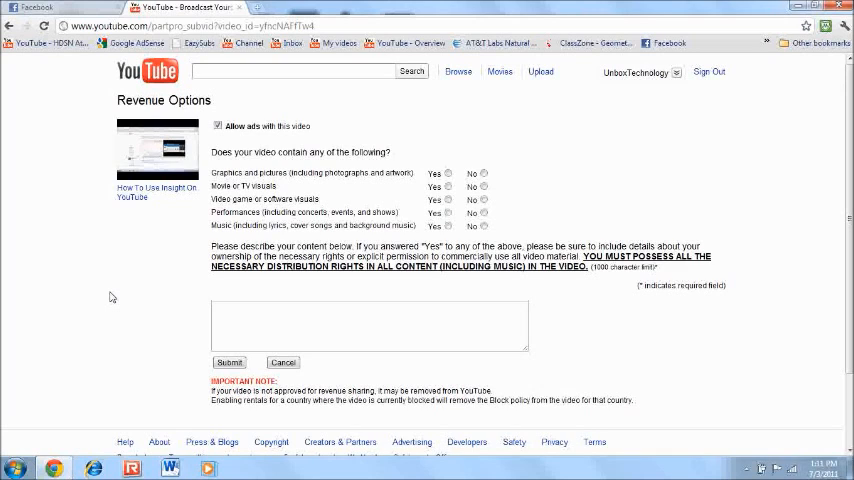
mouse_move(30, 292)
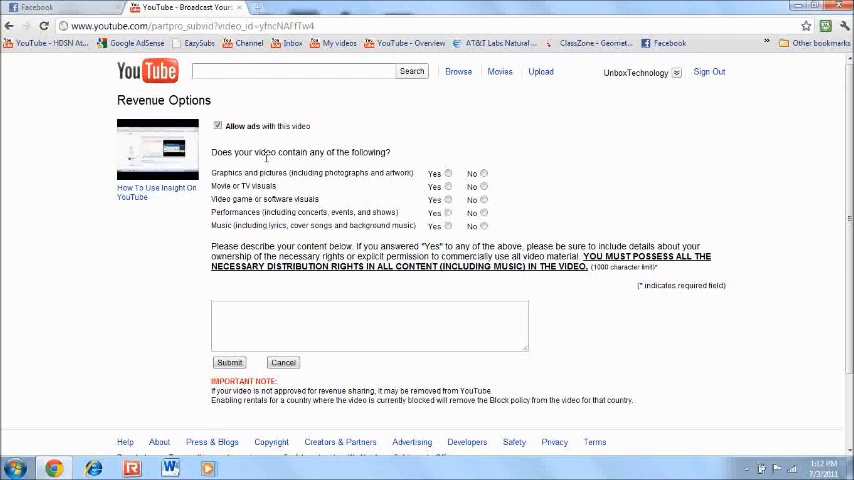
Answer No to the graphics and movies-or-TV third-party content questions.
left_click(482, 172)
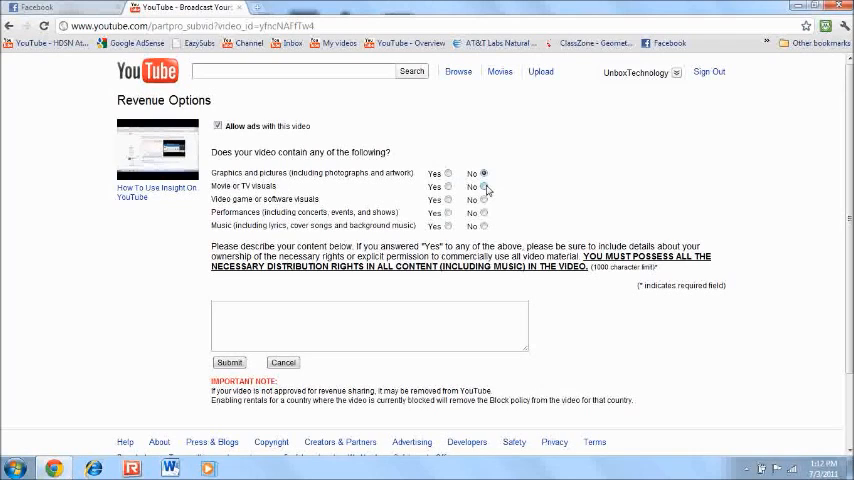
left_click(484, 186)
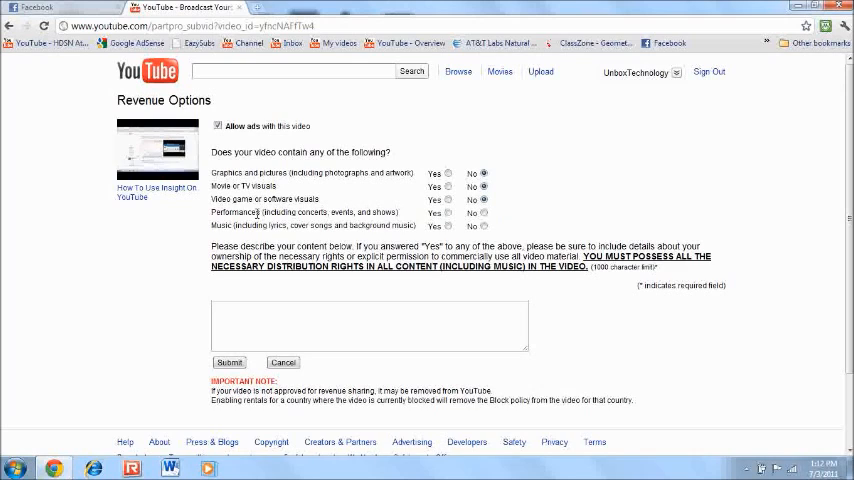
mouse_move(356, 212)
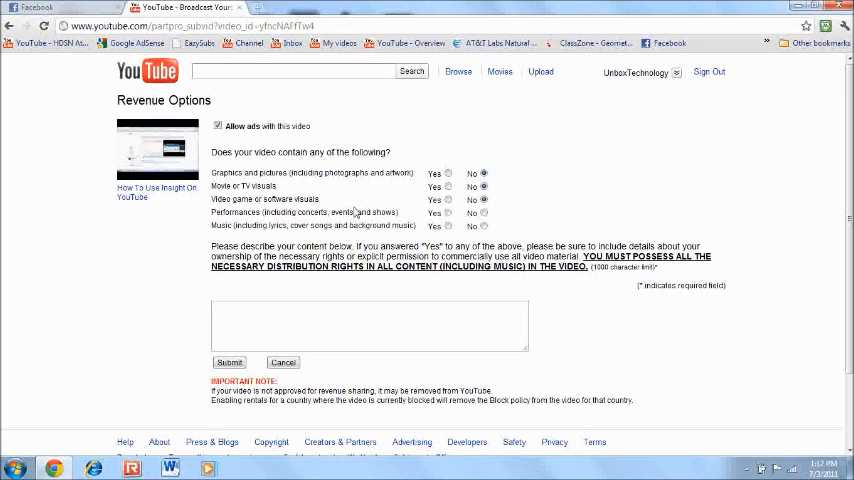
mouse_move(516, 208)
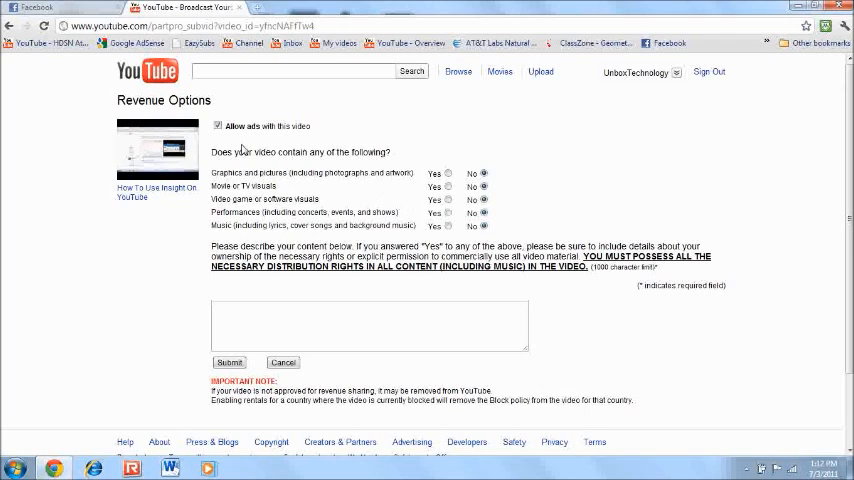
mouse_move(248, 150)
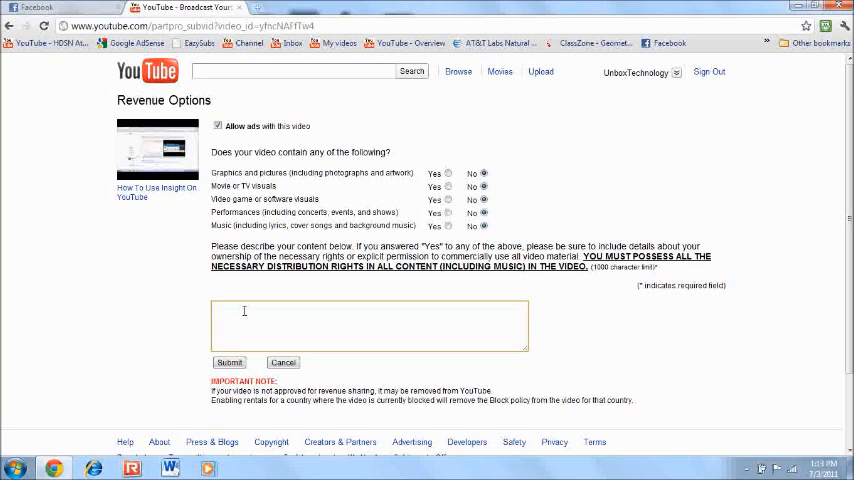
Enter the description 'This is a tutorial. I own this video and the rights to it.'.
type("I own this video")
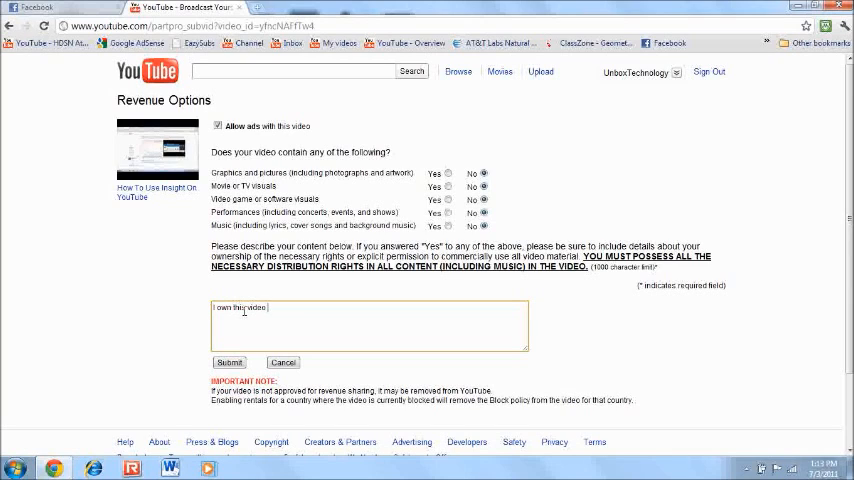
type("and the right")
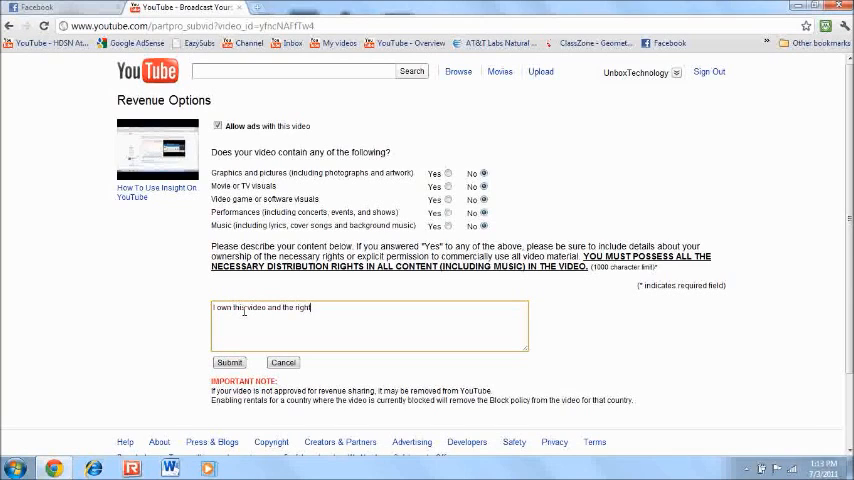
type("s to it.")
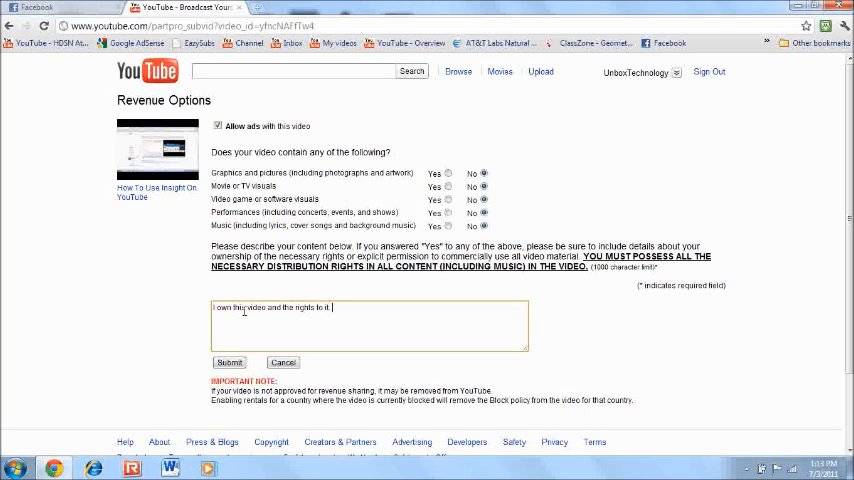
mouse_move(128, 360)
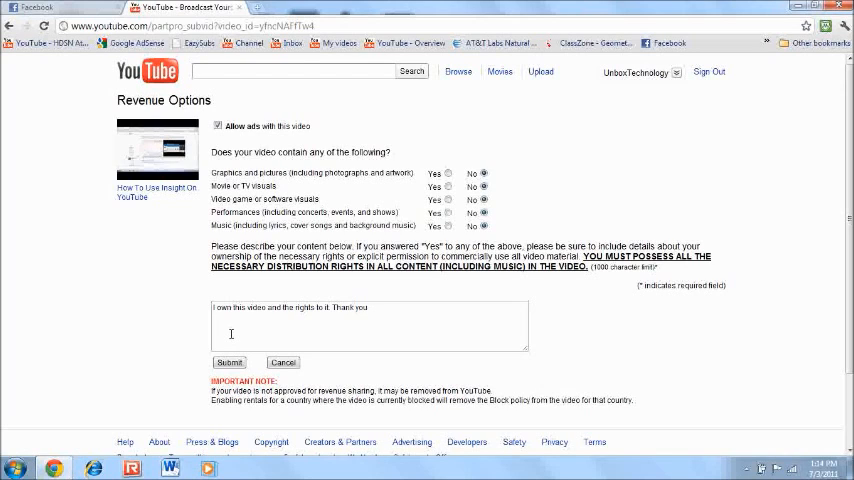
mouse_move(56, 362)
type("This is a")
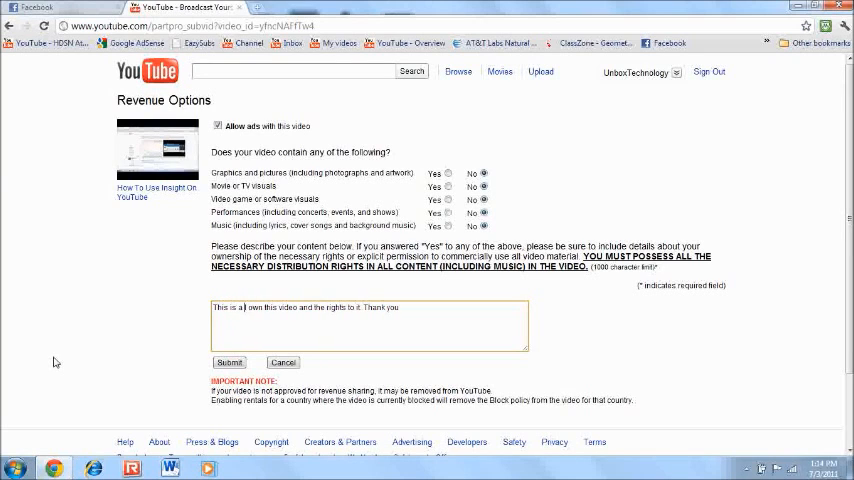
type("tutorial.")
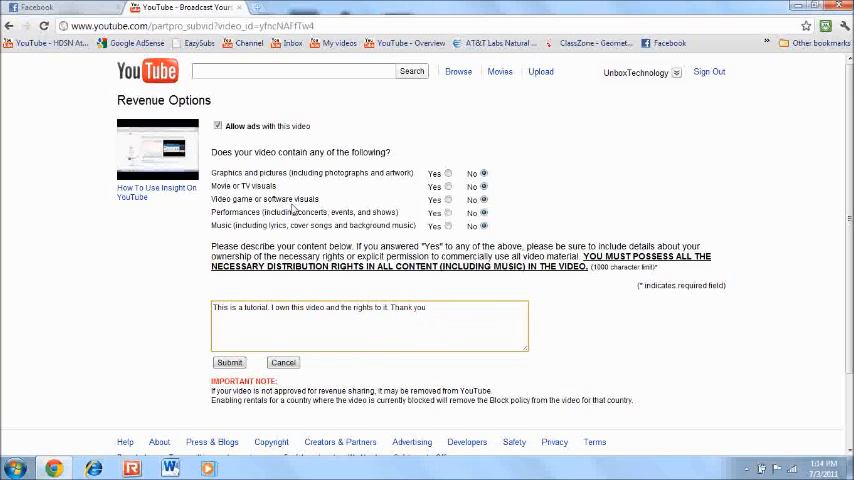
Submit the completed revenue options form and land back on the video's watch page.
left_click(230, 362)
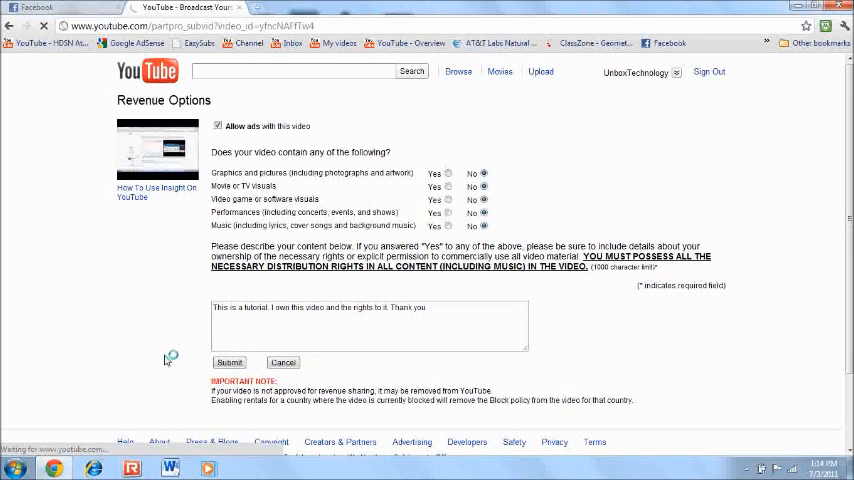
left_click(230, 362)
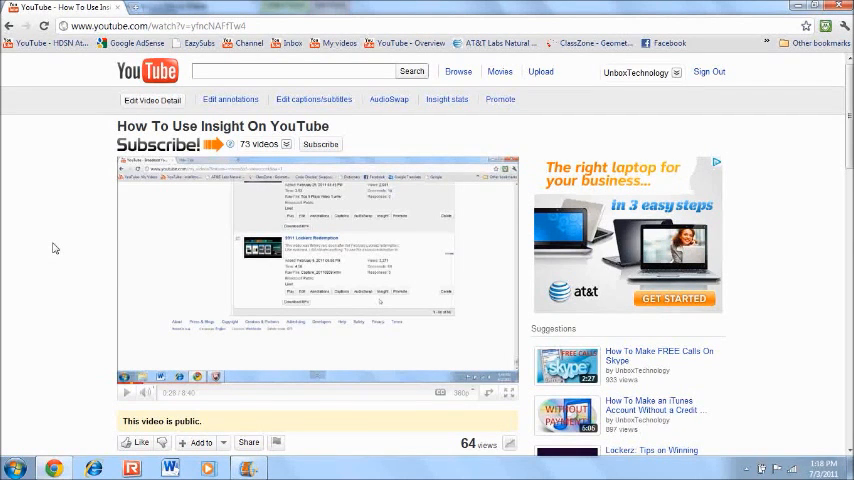
mouse_move(40, 264)
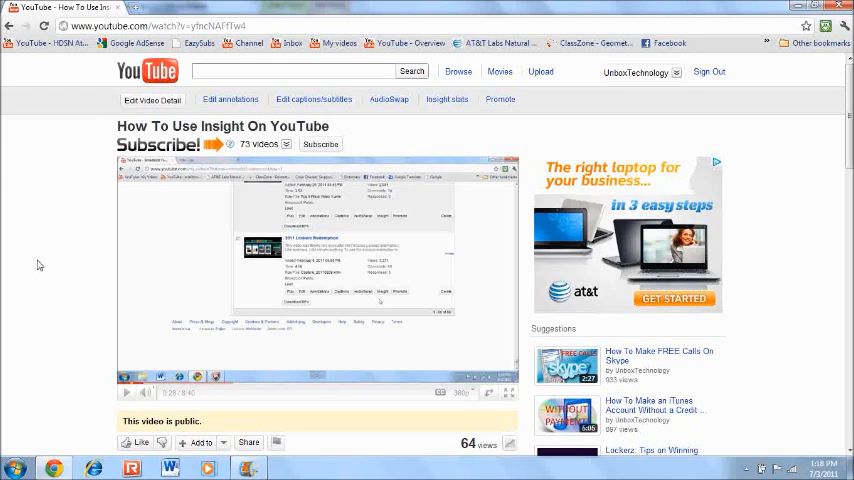
mouse_move(90, 224)
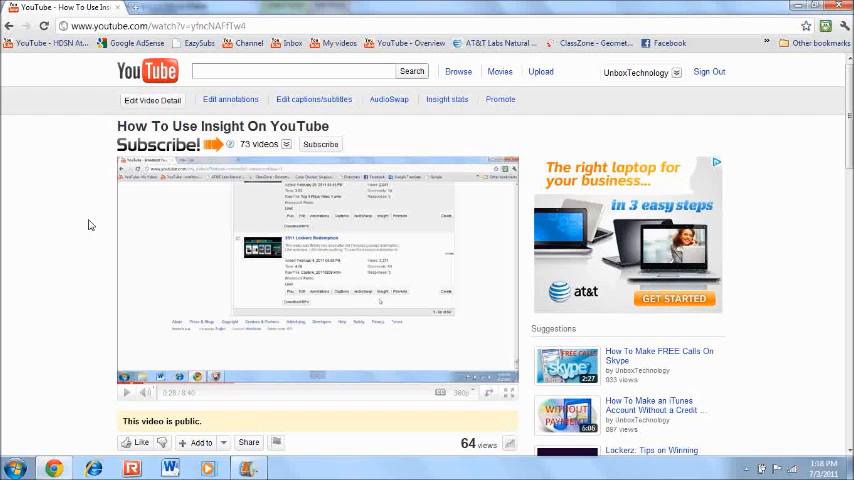
Reach the video's editing pages from the owner bar on the watch page.
left_click(128, 392)
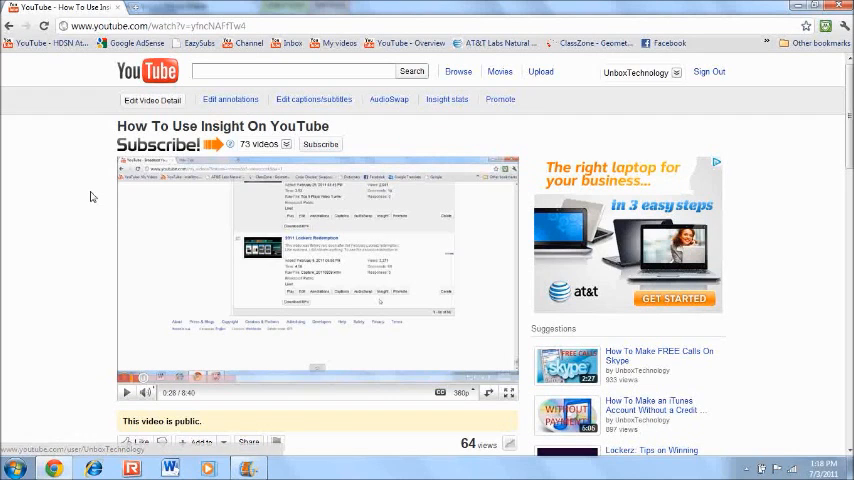
mouse_move(336, 170)
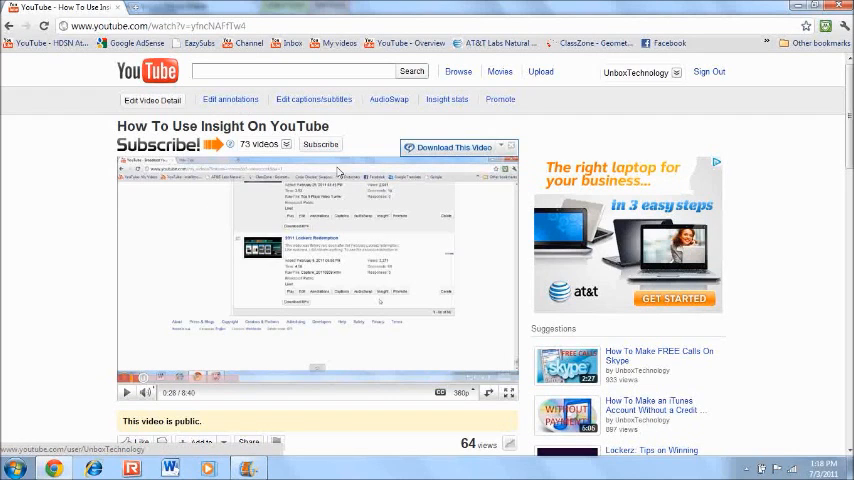
left_click(230, 100)
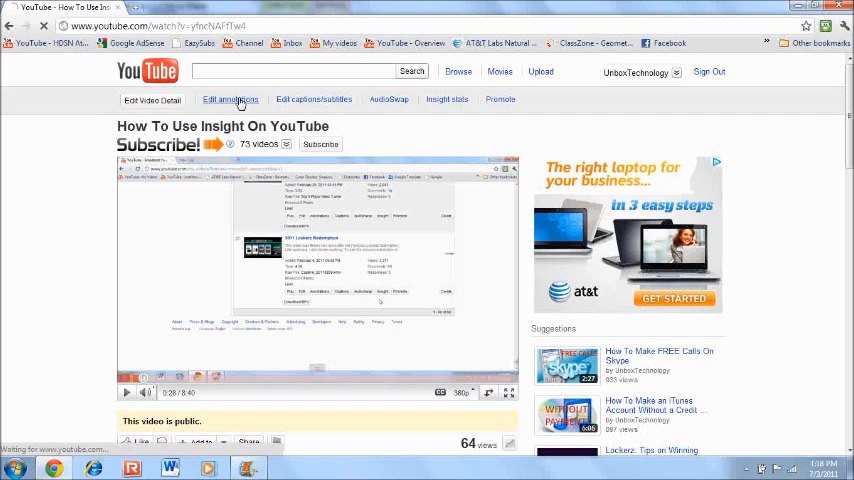
Go to Info and Settings and scroll to the Advertising Options section.
left_click(230, 100)
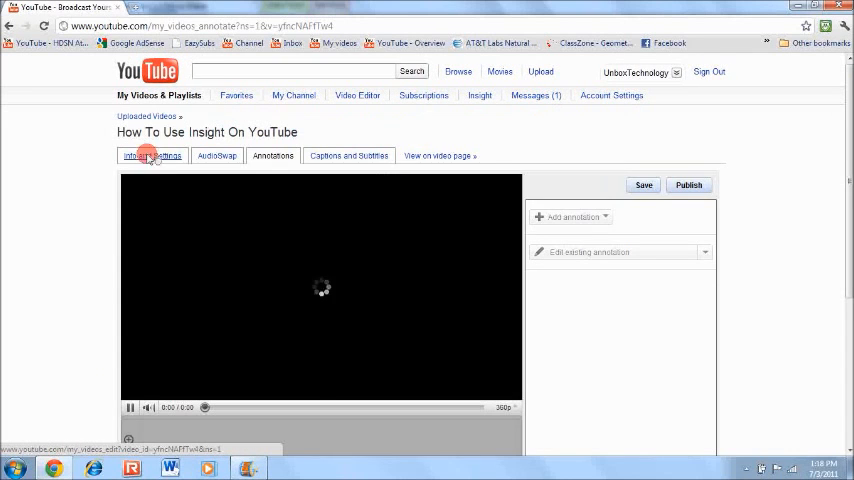
left_click(152, 156)
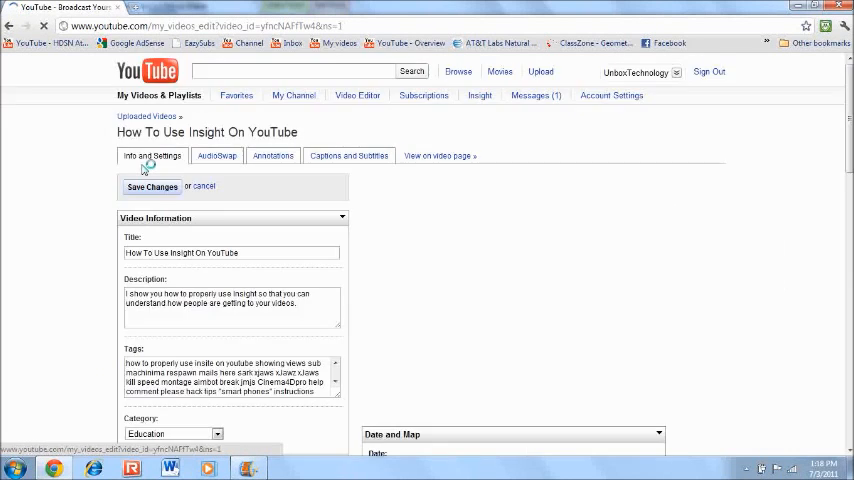
scroll("down", 3)
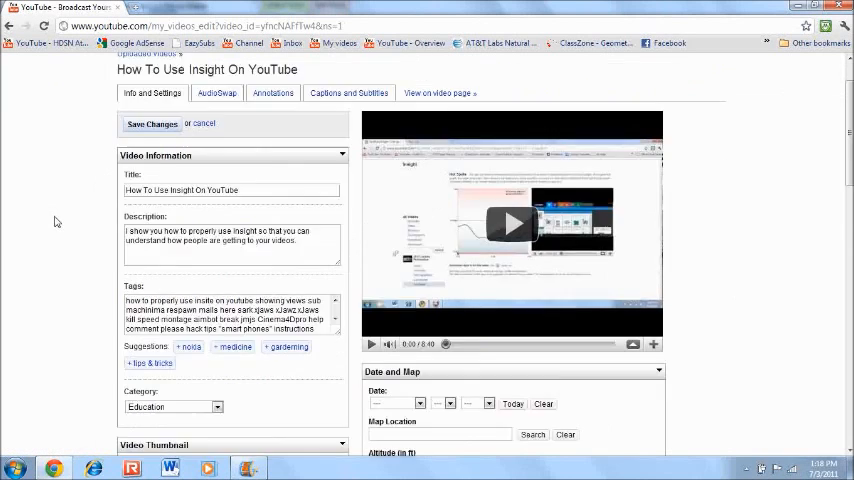
scroll("down", 3)
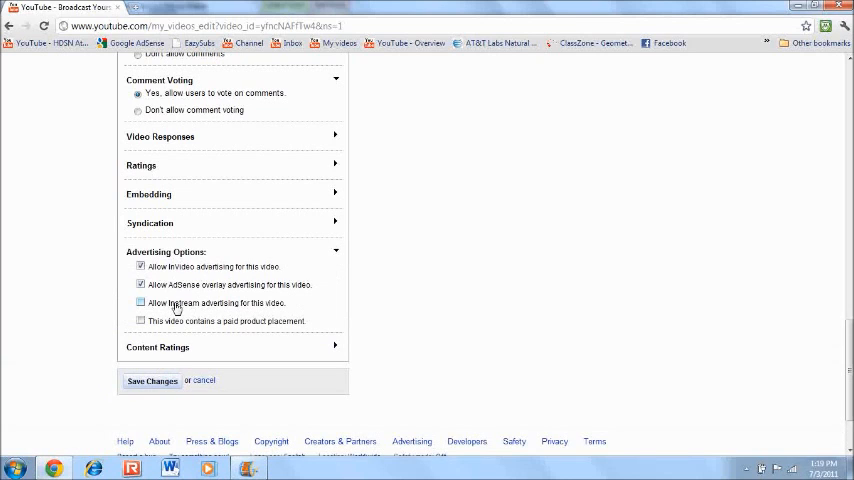
mouse_move(286, 310)
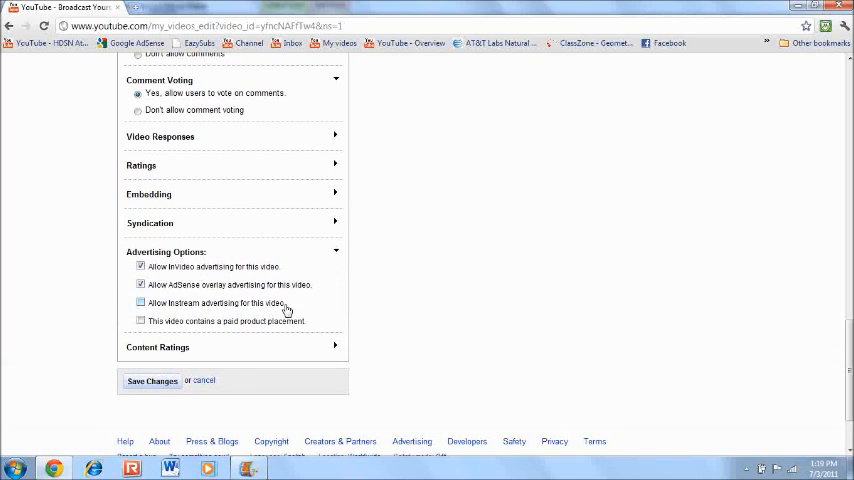
Tick Allow InStream advertising and save the updated video details.
left_click(140, 304)
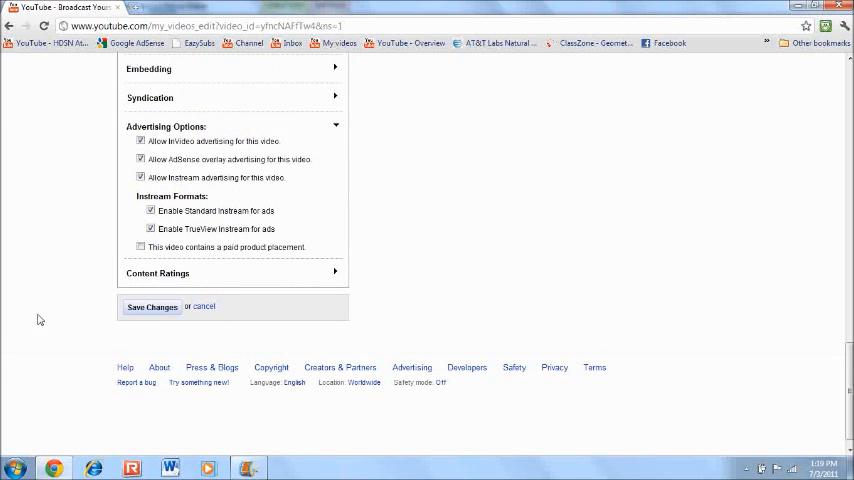
left_click(152, 306)
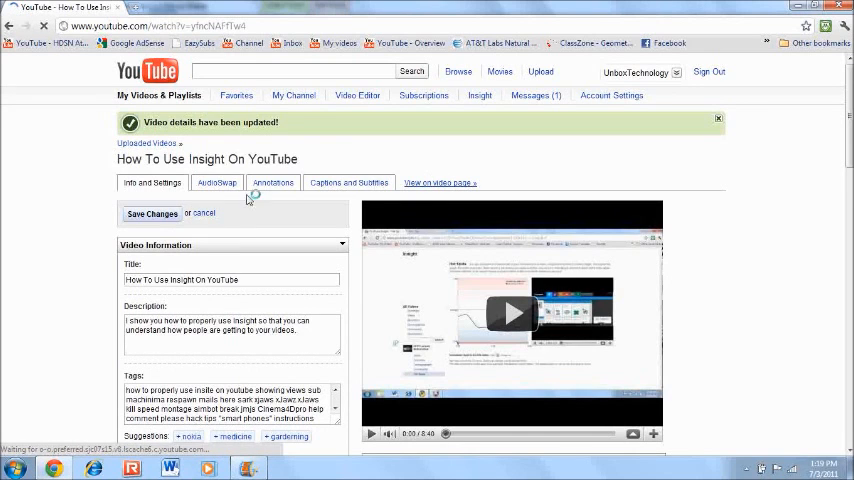
Return to the watch page and play the video so the skippable pre-roll ad runs.
left_click(436, 184)
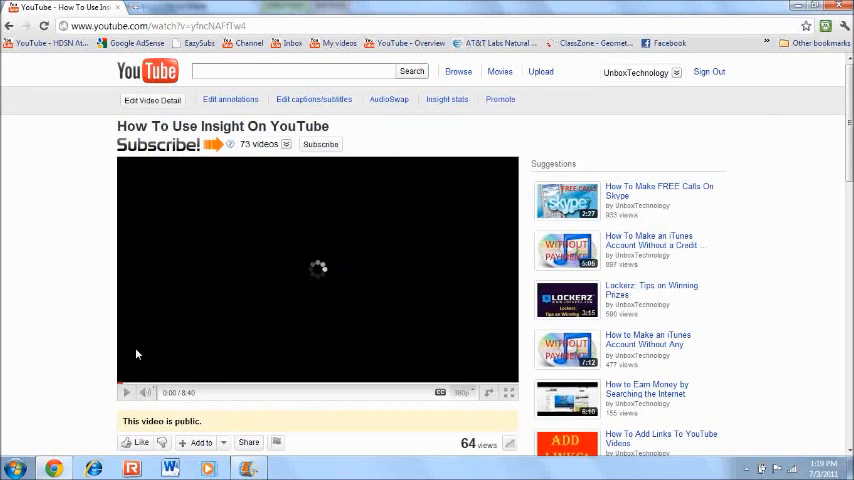
left_click(126, 392)
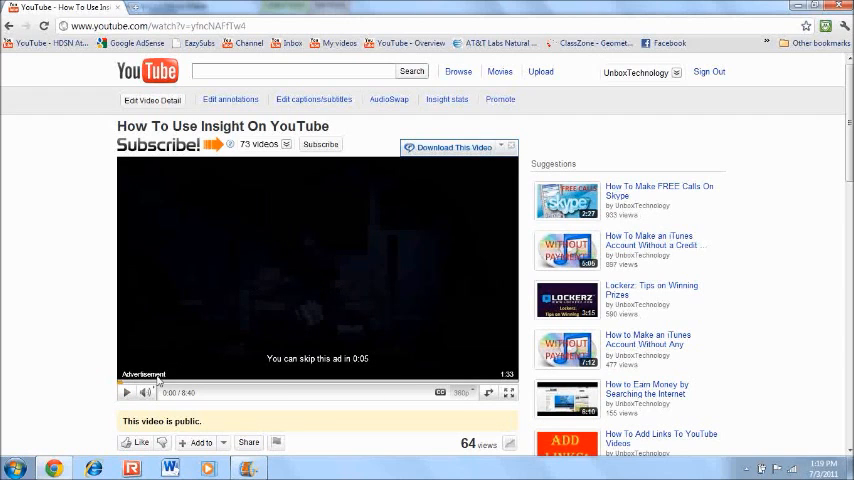
left_click(128, 392)
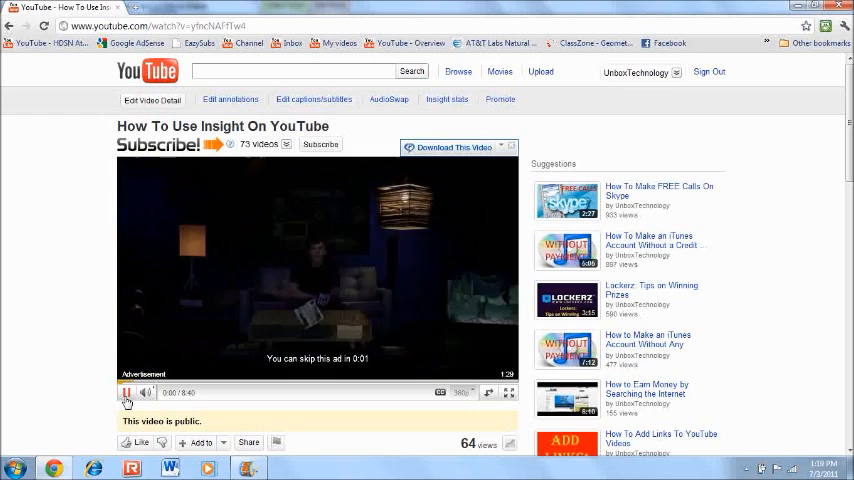
left_click(126, 392)
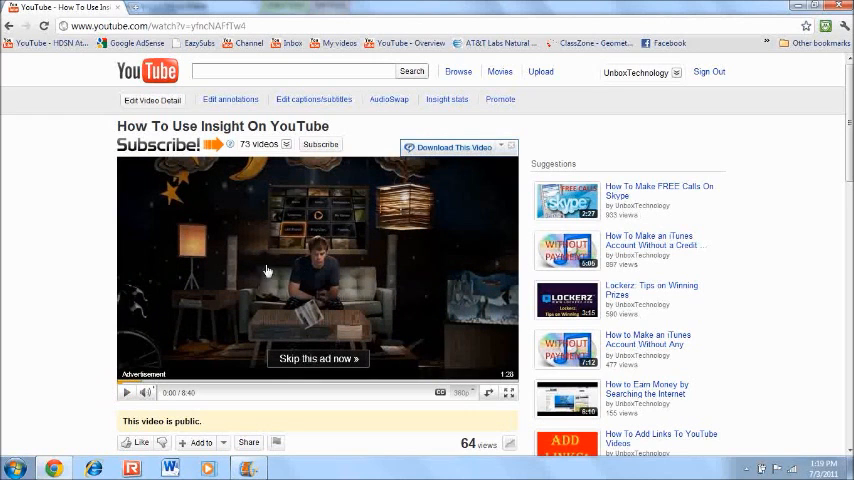
mouse_move(370, 340)
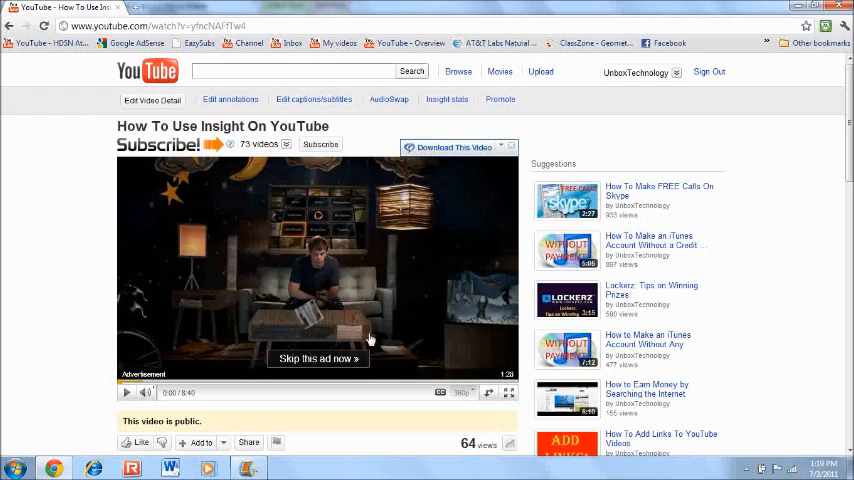